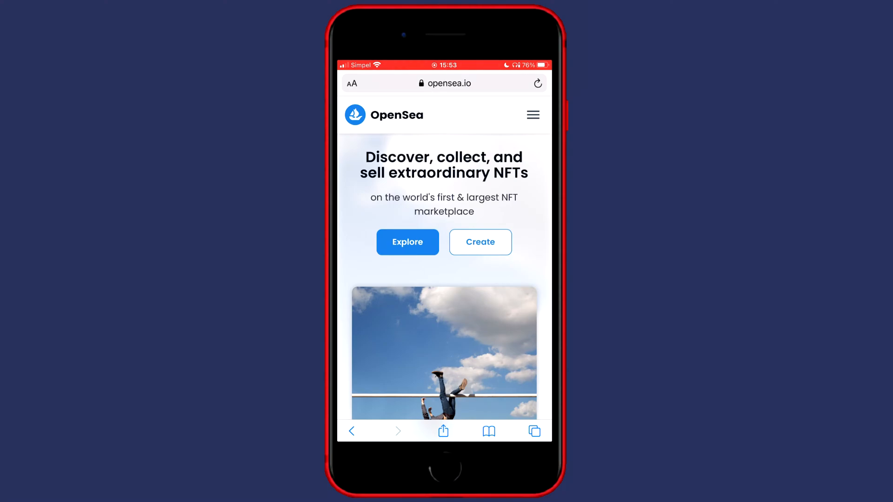
Show OpenSea's wallet provider list from the menu's Connect wallet option.
{"action": "left_click", "coordinate": [533, 114]}
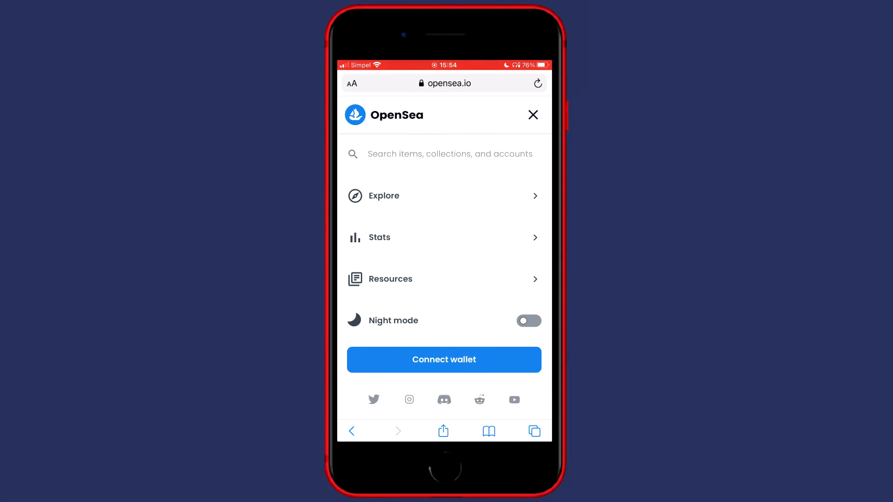
{"action": "left_click", "coordinate": [444, 360]}
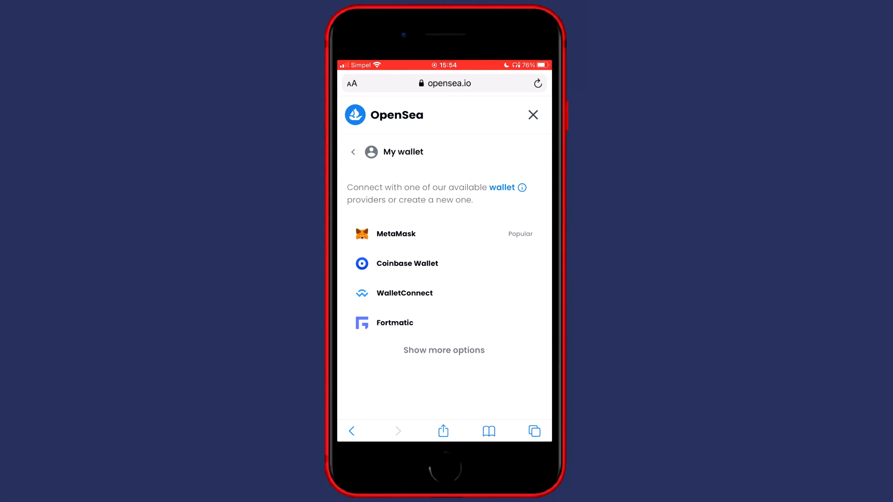
Connect via WalletConnect, selecting Trust as the mobile wallet.
{"action": "left_click", "coordinate": [444, 350]}
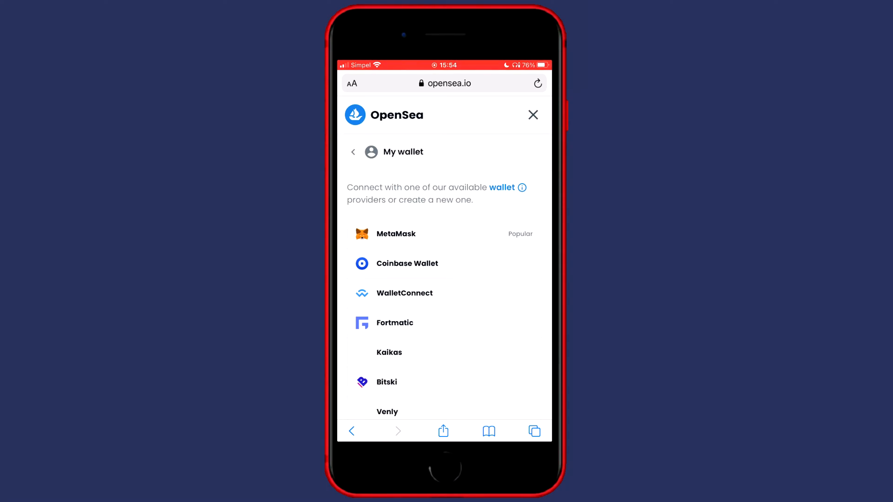
{"action": "left_click", "coordinate": [404, 292]}
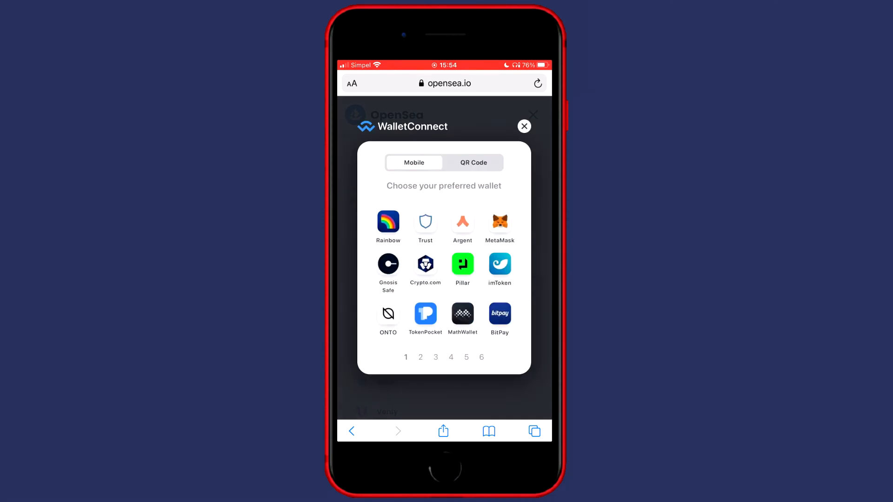
{"action": "left_click", "coordinate": [425, 227]}
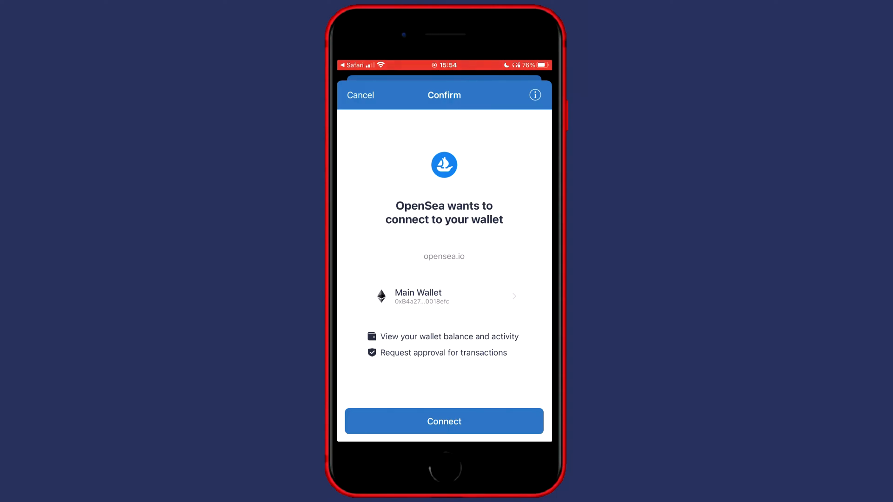
Approve the Main Wallet connection in Trust Wallet and open OpenSea's account menu.
{"action": "left_click", "coordinate": [444, 422]}
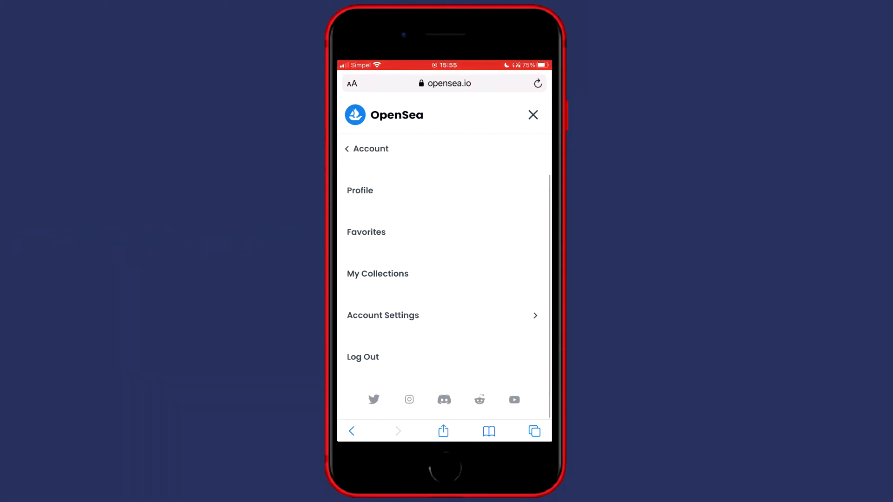
{"action": "left_click", "coordinate": [360, 190]}
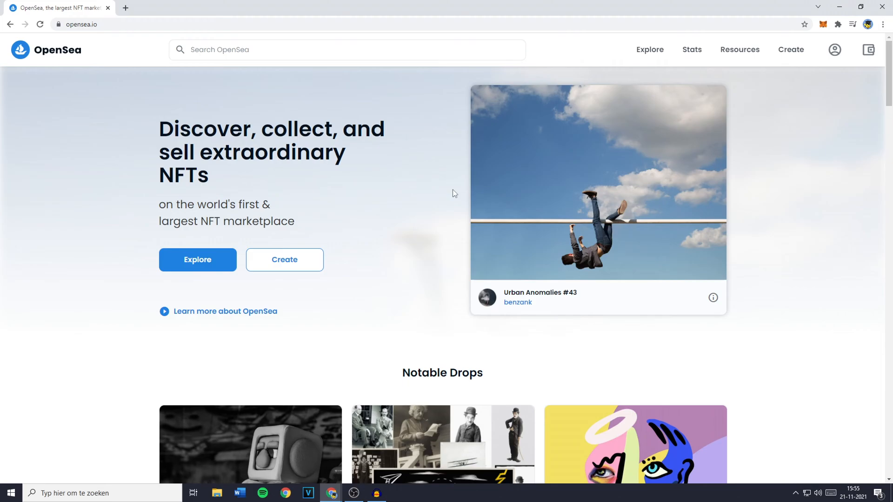
{"action": "mouse_move", "coordinate": [305, 180]}
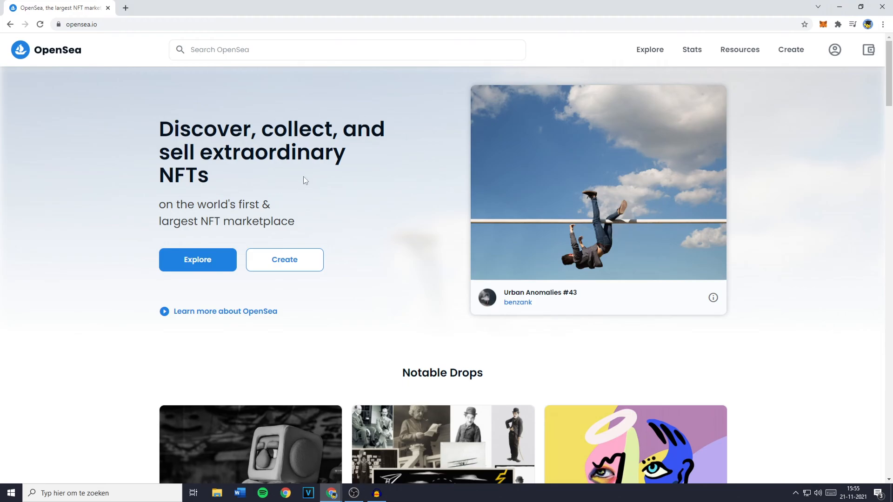
Go to Profile on desktop OpenSea and choose WalletConnect for a pairing code.
{"action": "left_click", "coordinate": [835, 50]}
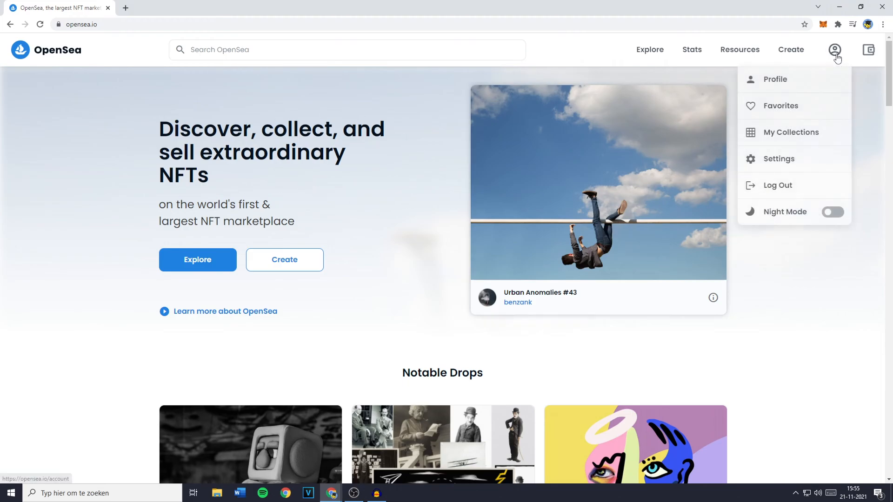
{"action": "mouse_move", "coordinate": [774, 79]}
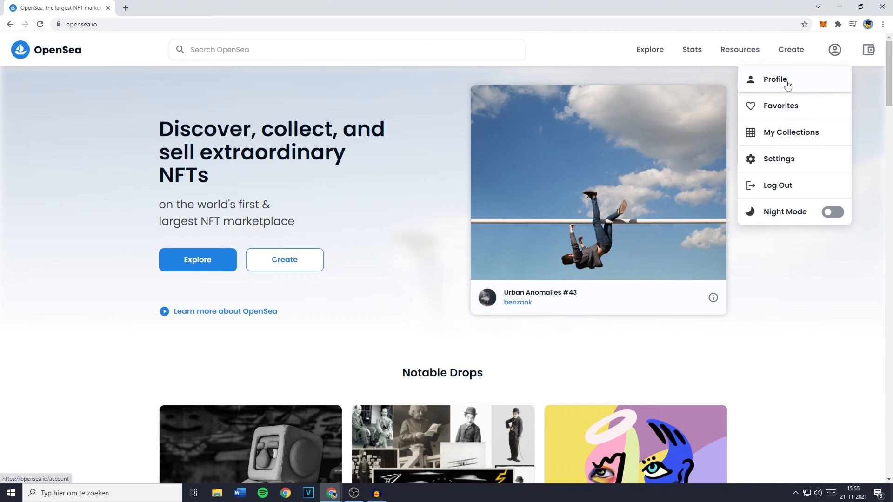
{"action": "left_click", "coordinate": [777, 185]}
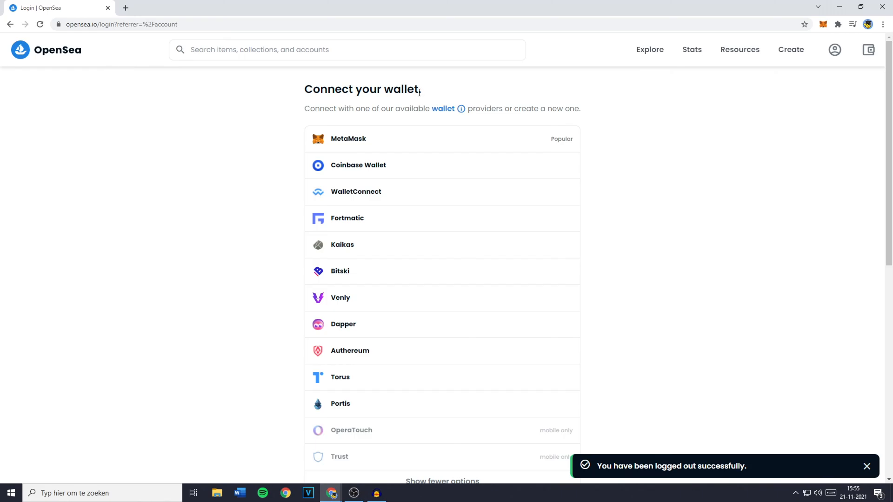
{"action": "left_click", "coordinate": [356, 191]}
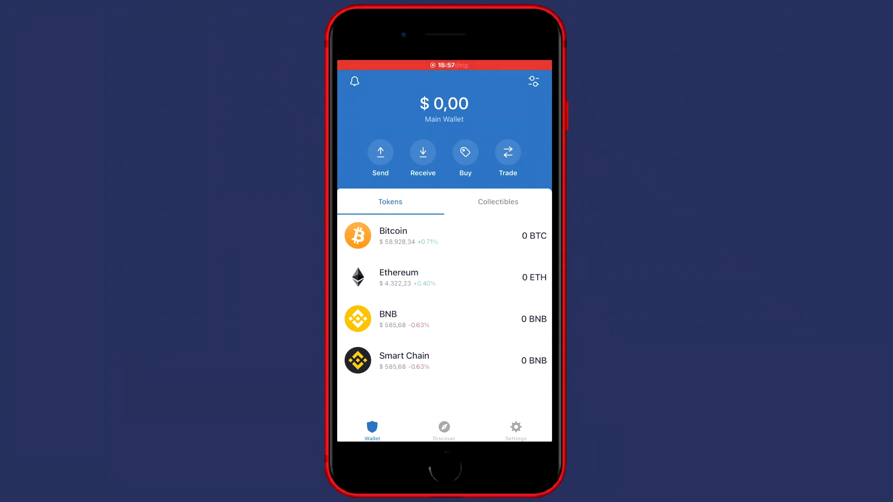
Start a new WalletConnect connection in Trust Wallet and open OpenSea's connection request.
{"action": "left_click", "coordinate": [515, 428]}
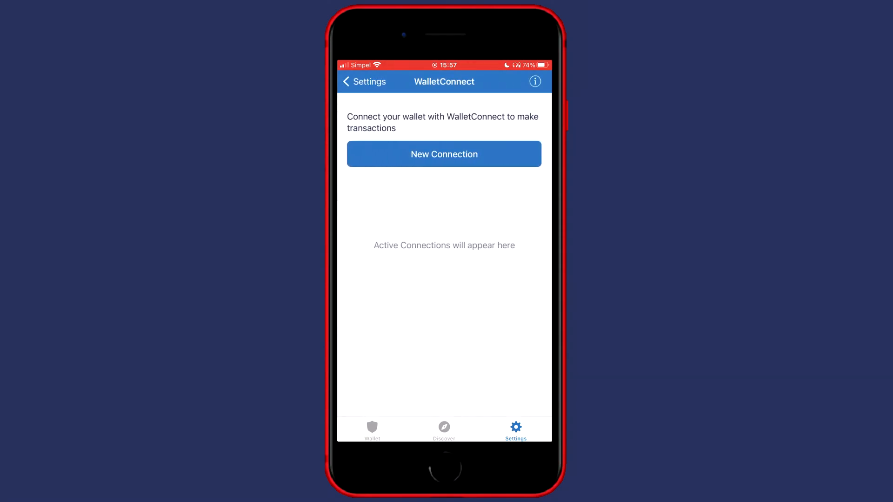
{"action": "left_click", "coordinate": [443, 154]}
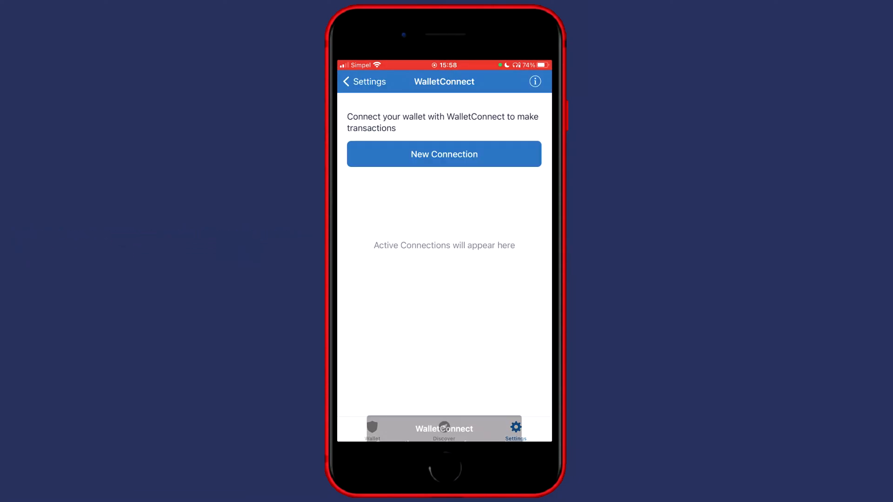
{"action": "left_click", "coordinate": [444, 154]}
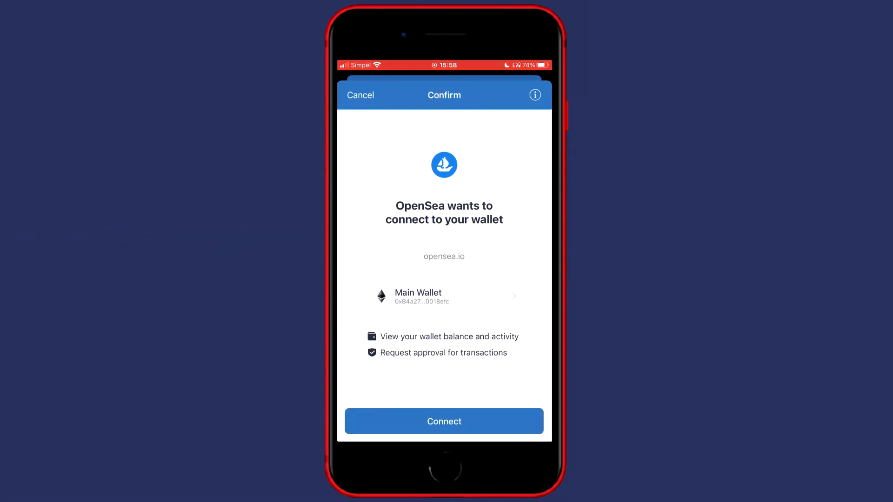